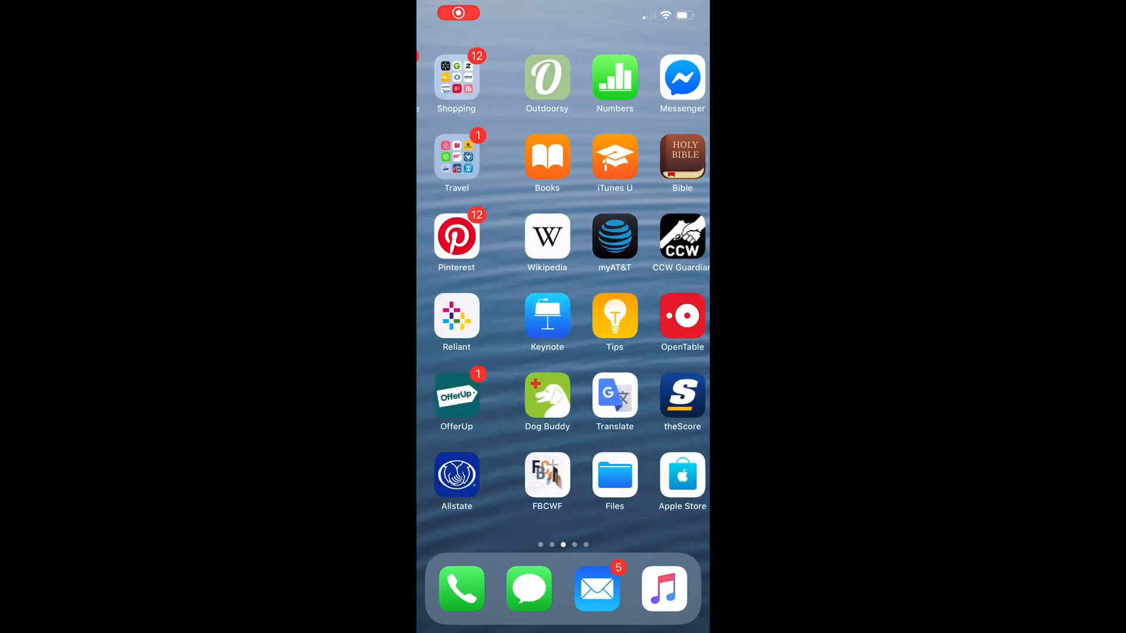
# Launch the Allstate app and scroll down to the Local Offers deals.
pyautogui.click(456, 475)
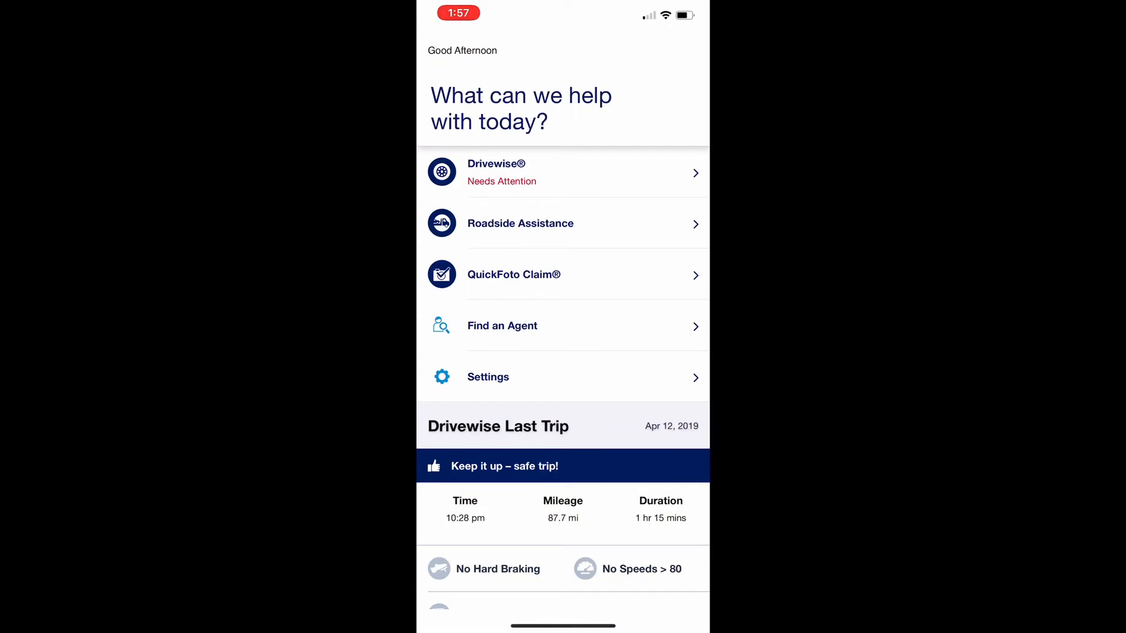
pyautogui.scroll(-3)
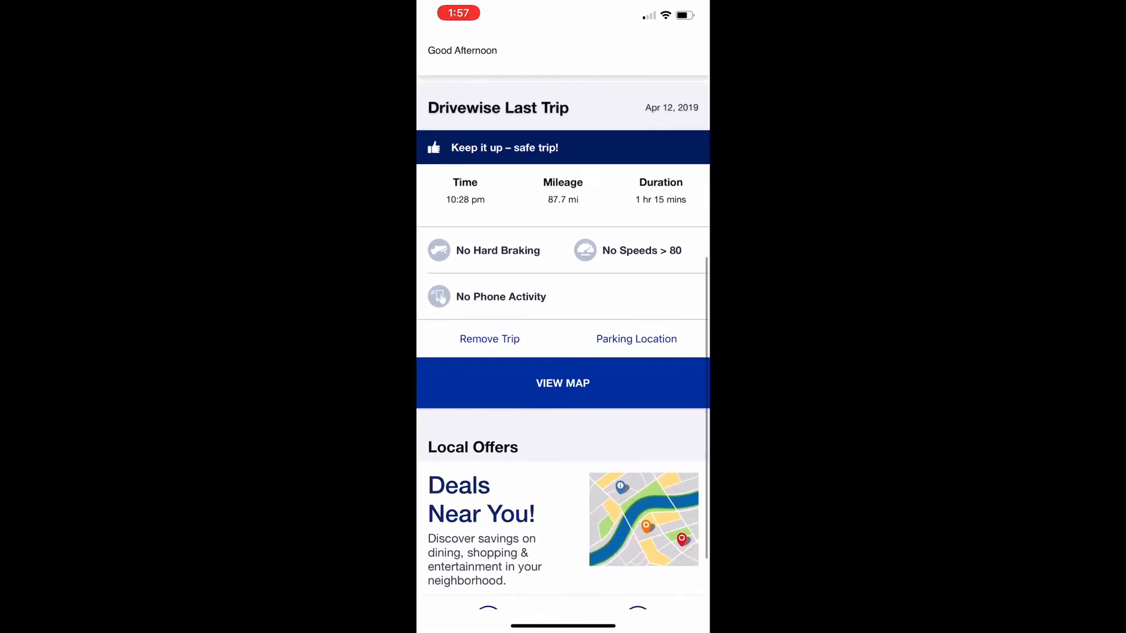
pyautogui.scroll(-3)
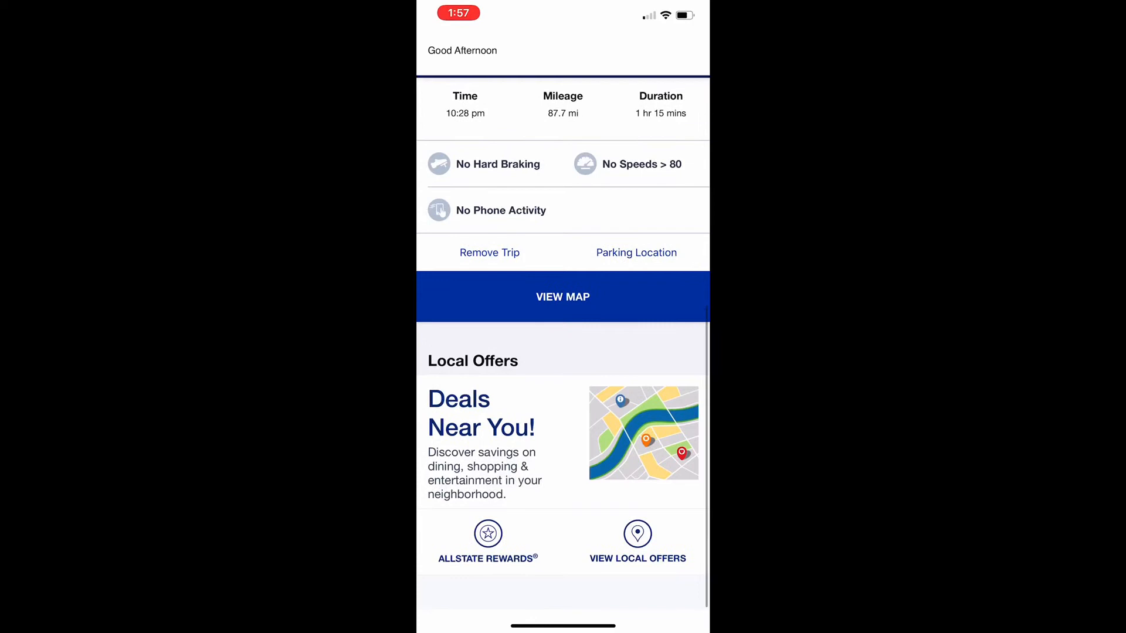
# Open Allstate Rewards and log in with the saved Face ID credentials.
pyautogui.click(487, 540)
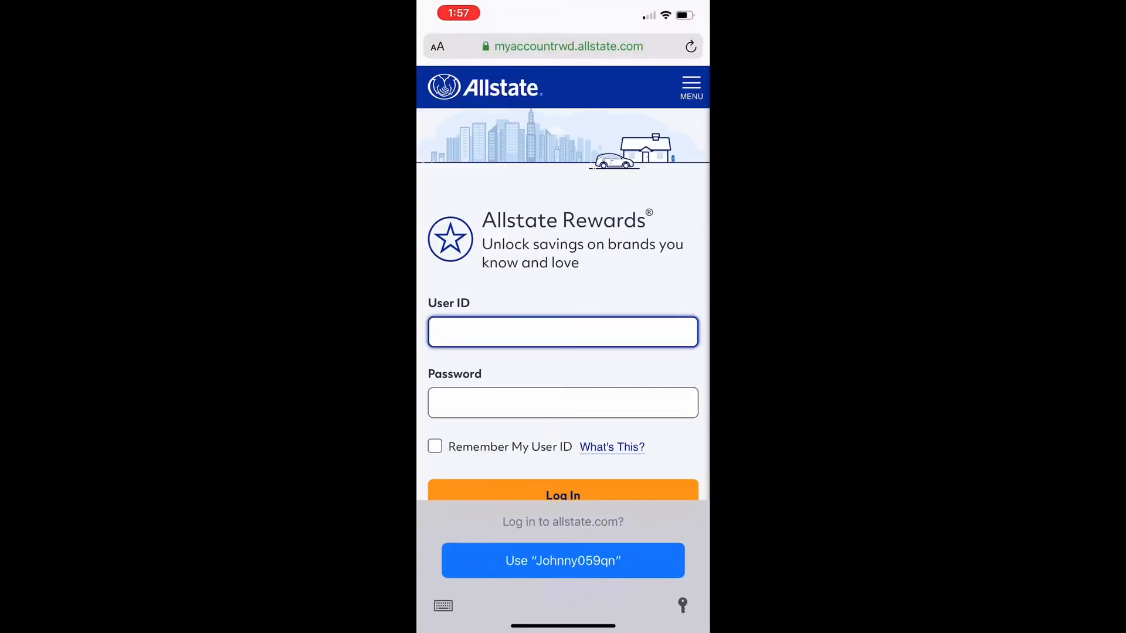
pyautogui.click(563, 331)
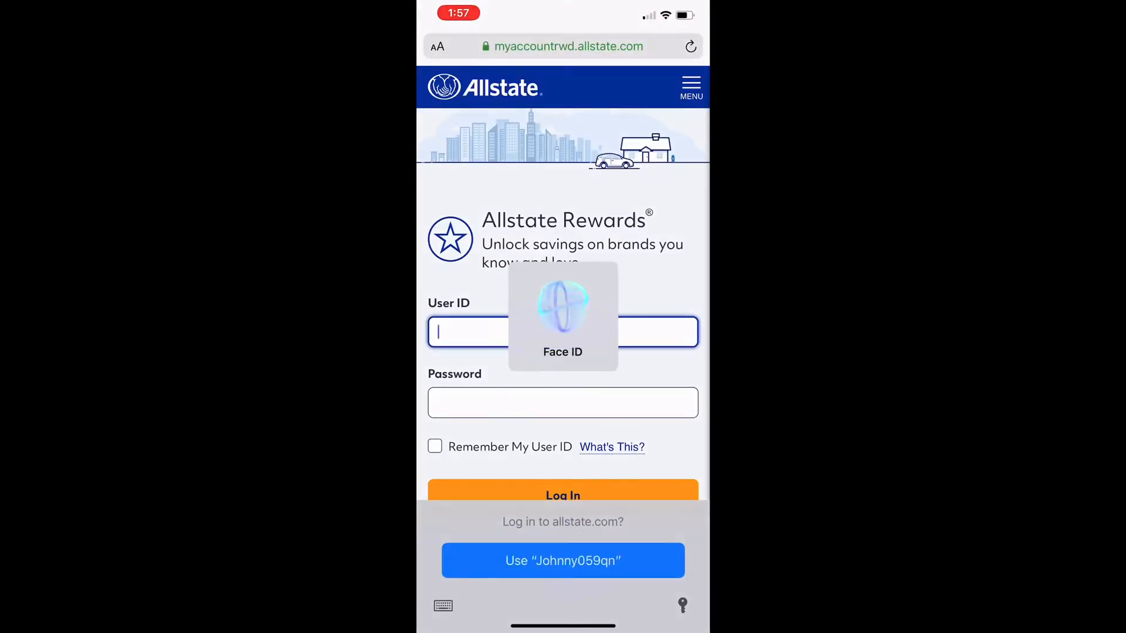
pyautogui.click(563, 560)
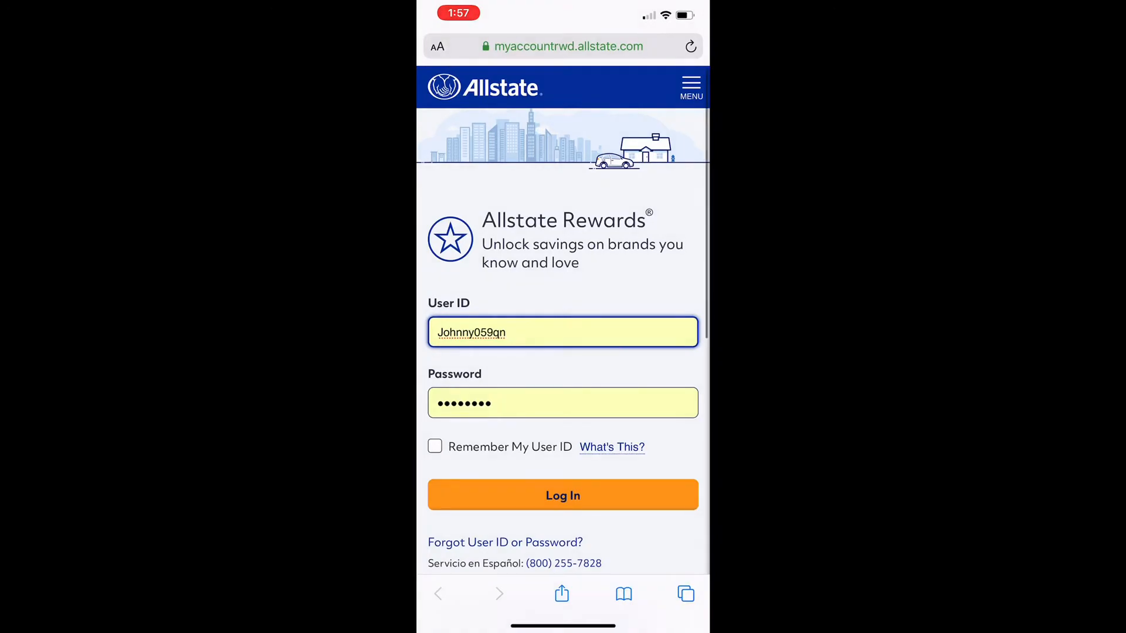
pyautogui.click(563, 496)
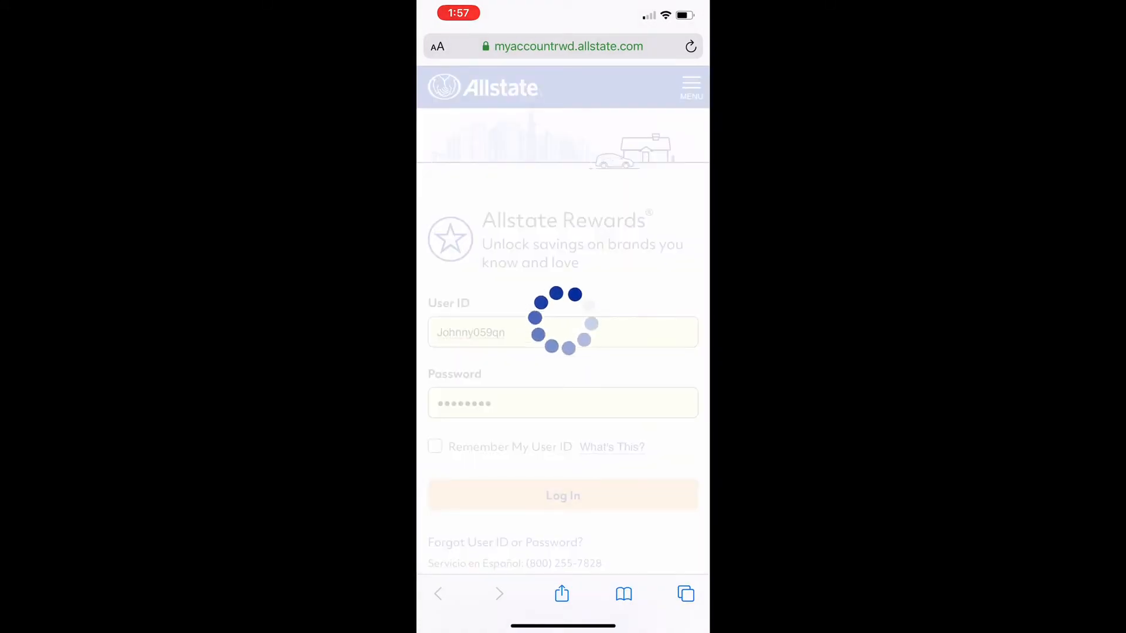
pyautogui.click(562, 495)
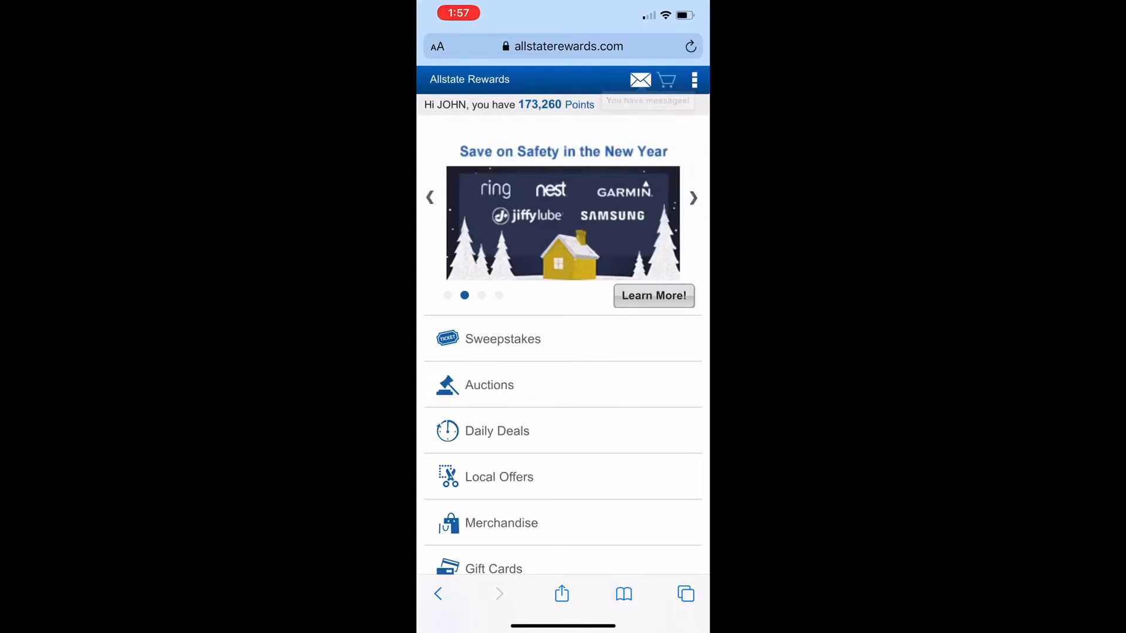
# Submit promo code 'Goodhealth20', see it's already used, then return home.
pyautogui.scroll(-3)
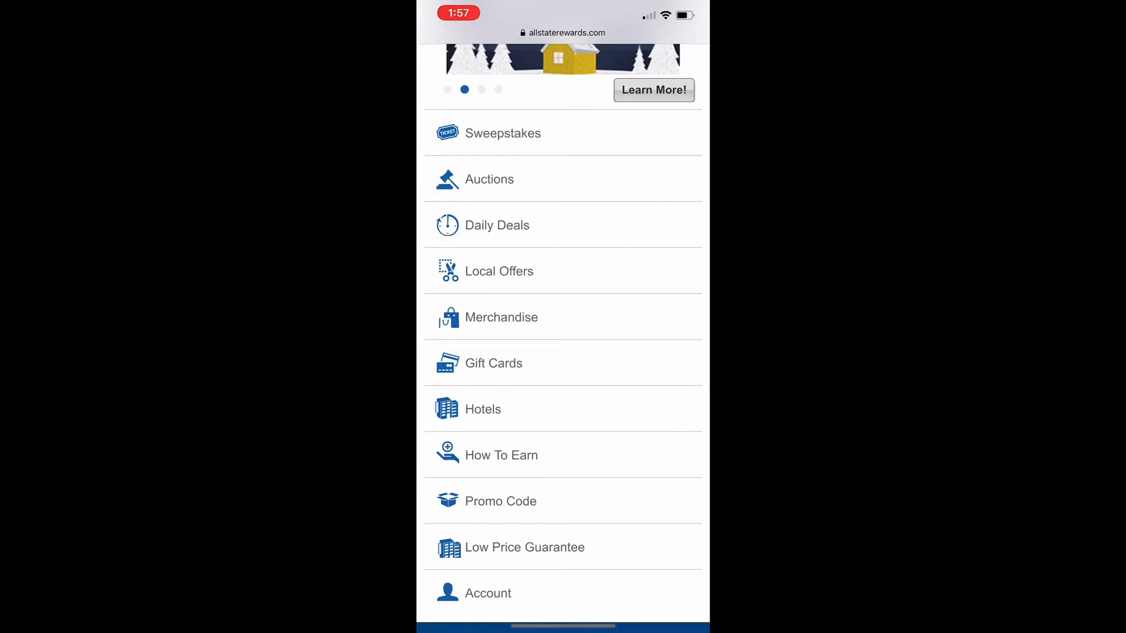
pyautogui.click(500, 501)
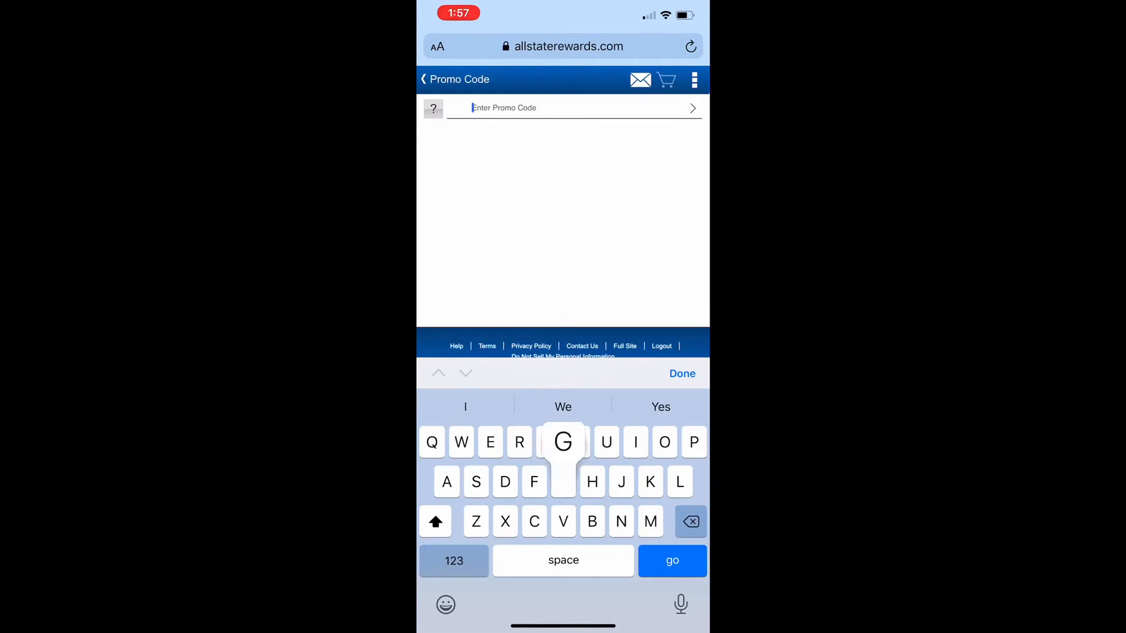
pyautogui.write('Good')
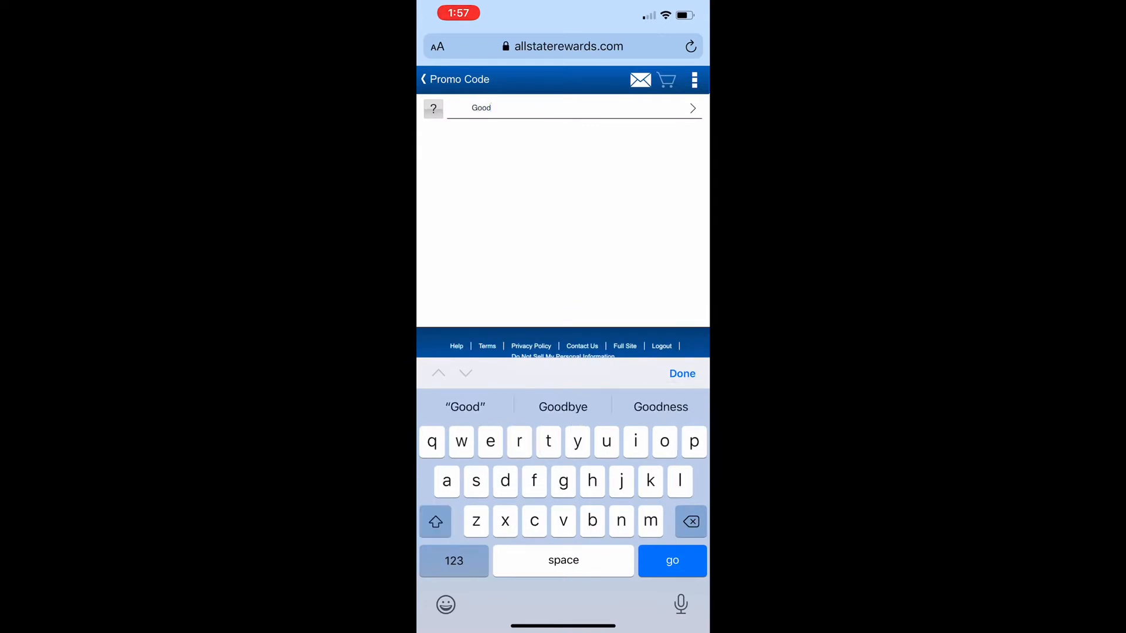
pyautogui.write('heal')
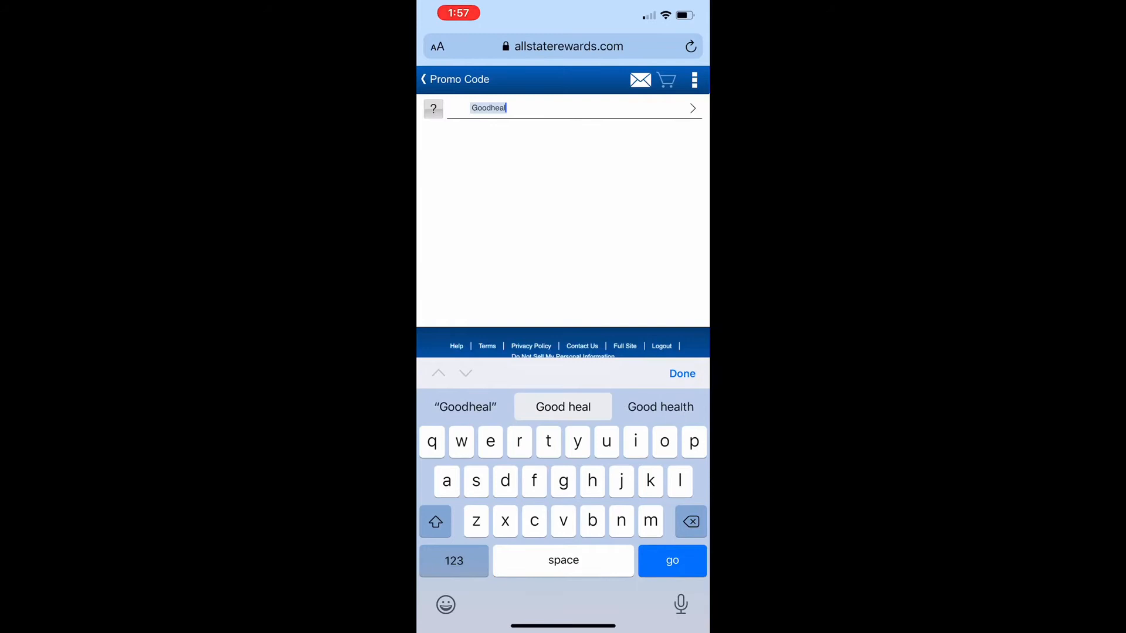
pyautogui.write('th')
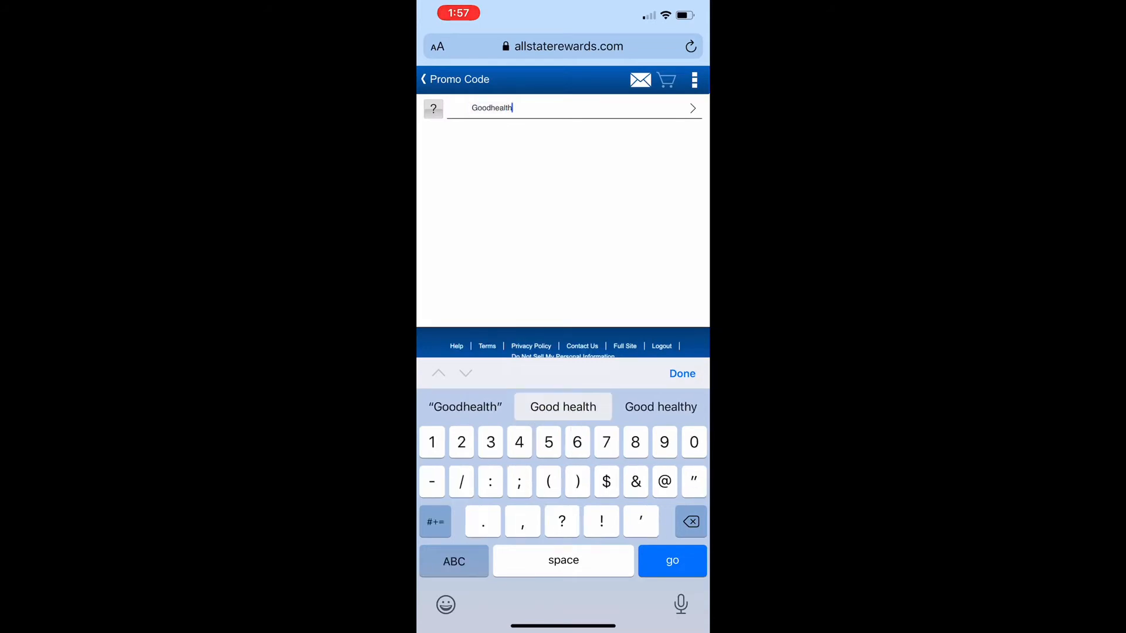
pyautogui.write('20')
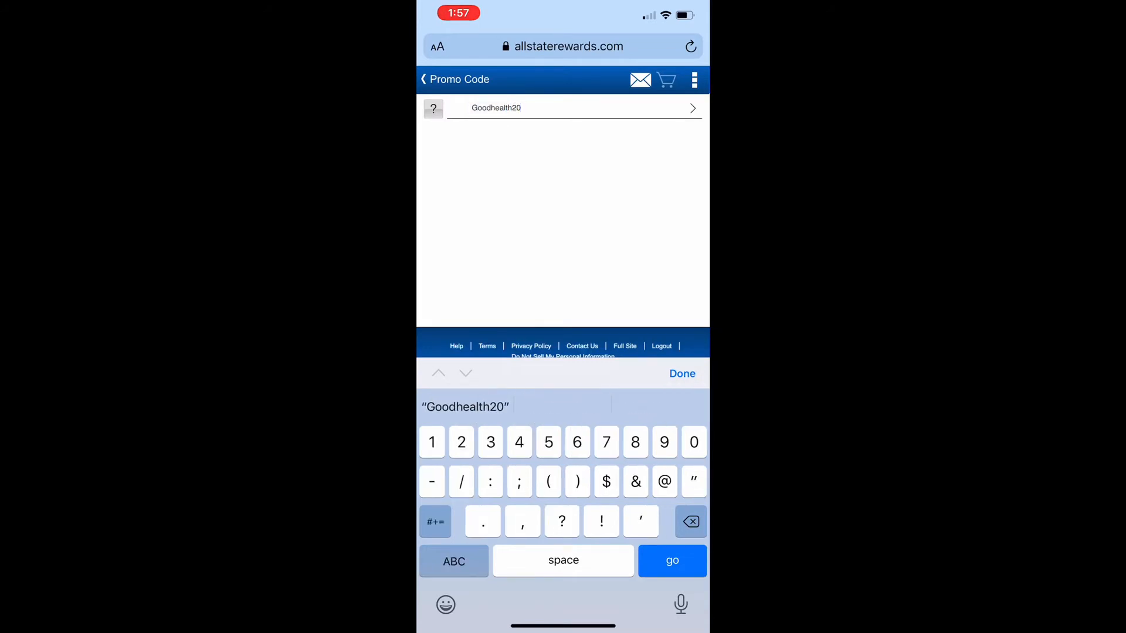
pyautogui.click(671, 560)
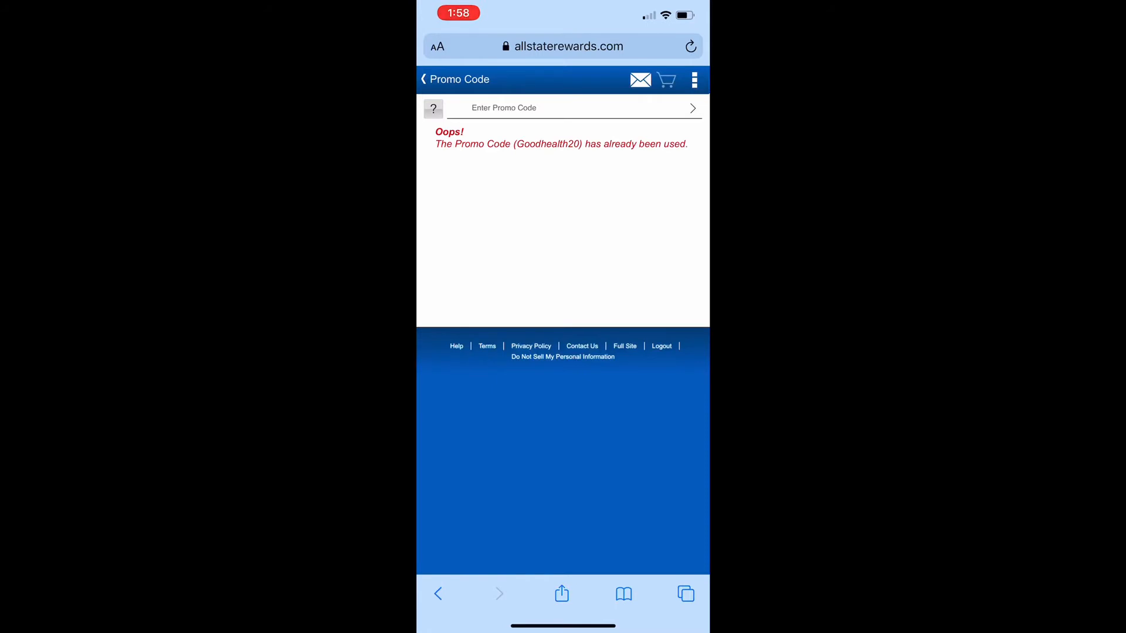
pyautogui.press('home')
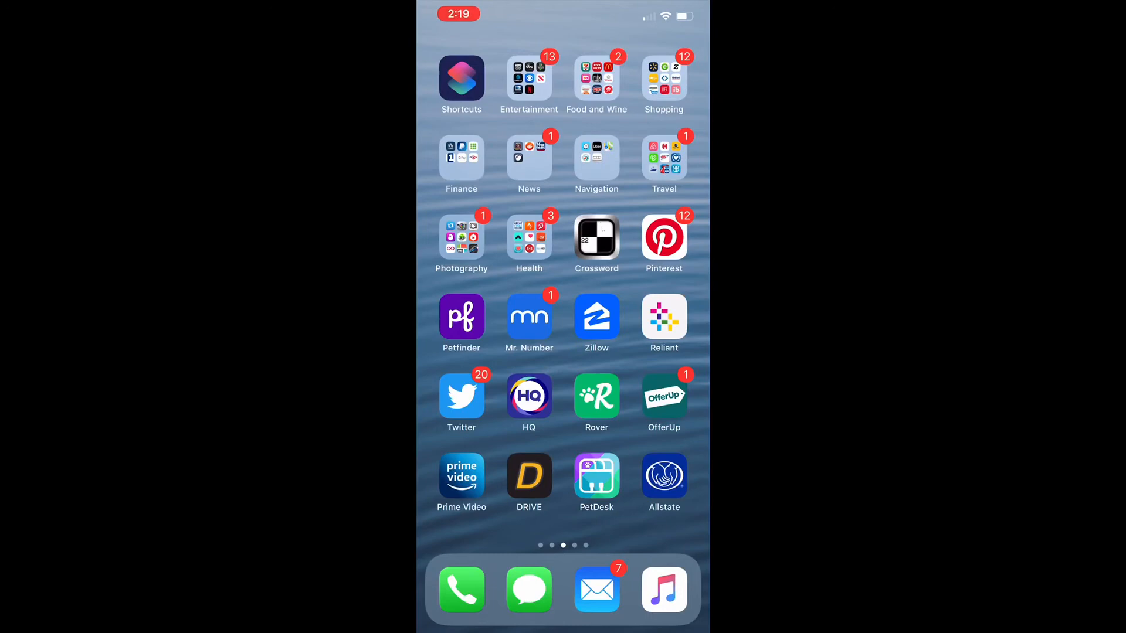
# Reopen the Allstate app and follow the ALLSTATE REWARDS link under Local Offers.
pyautogui.click(663, 477)
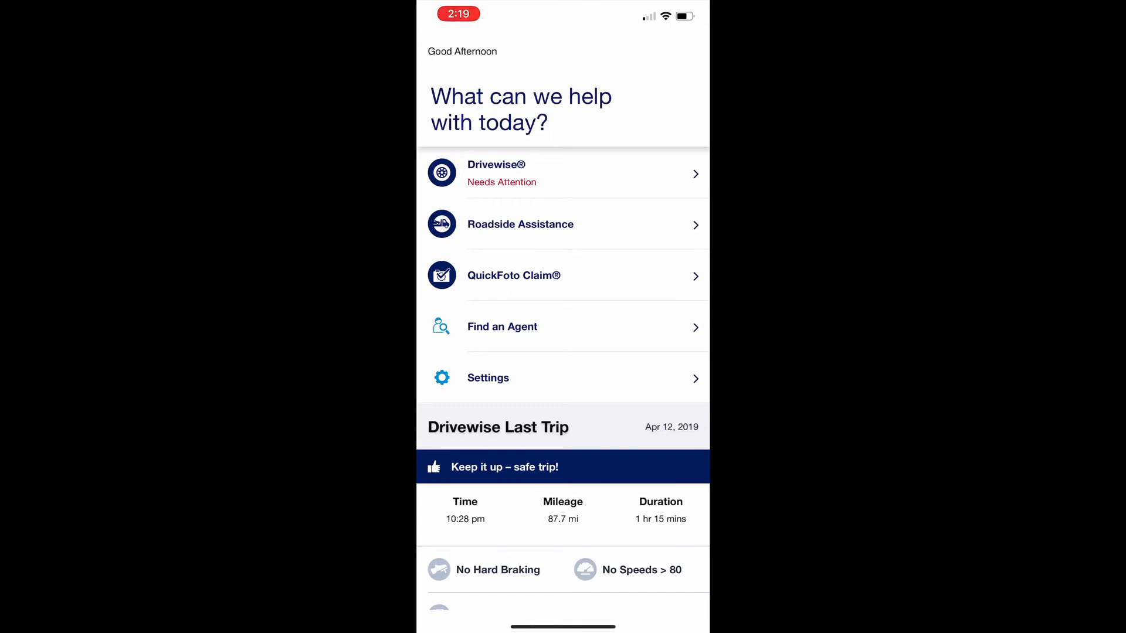
pyautogui.scroll(-3)
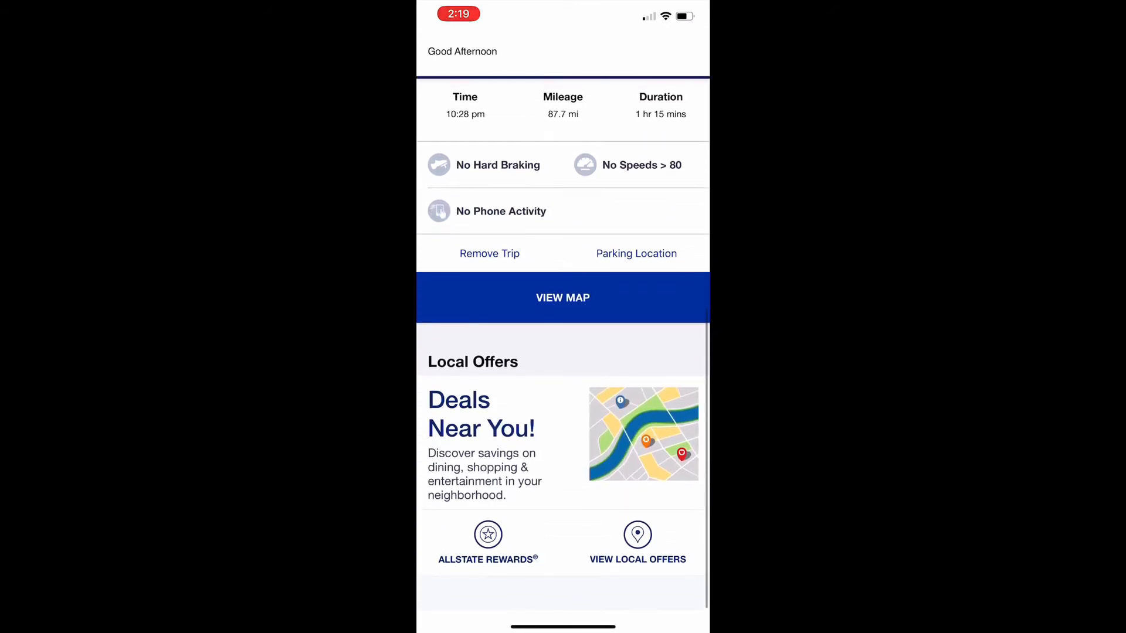
pyautogui.click(487, 538)
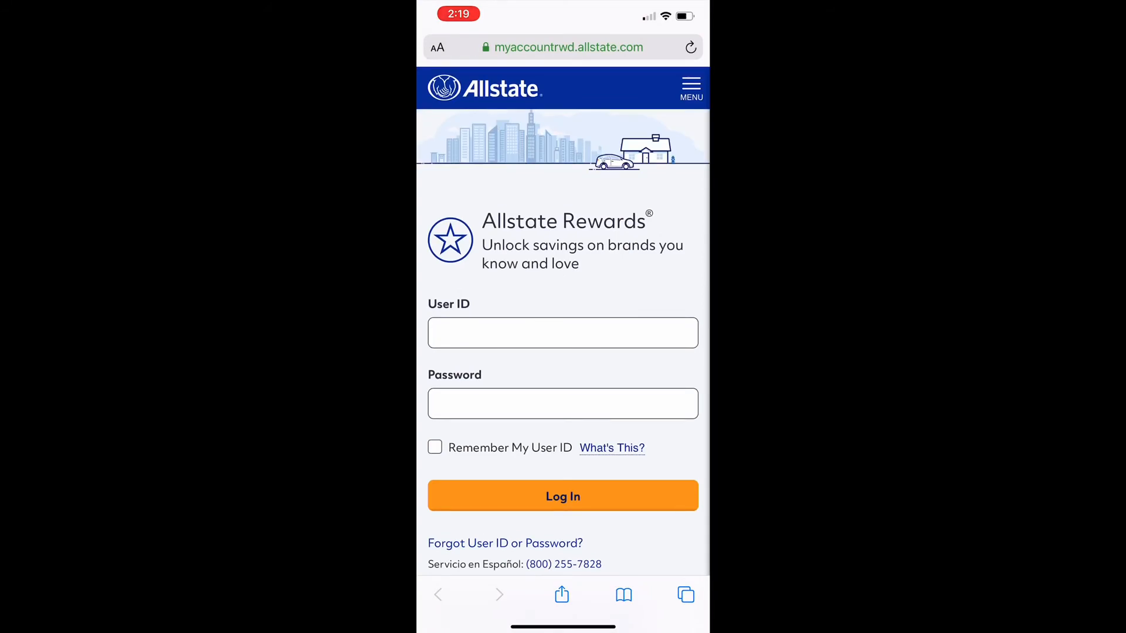
# Autofill the saved User ID and password, then log in to Allstate Rewards.
pyautogui.click(562, 332)
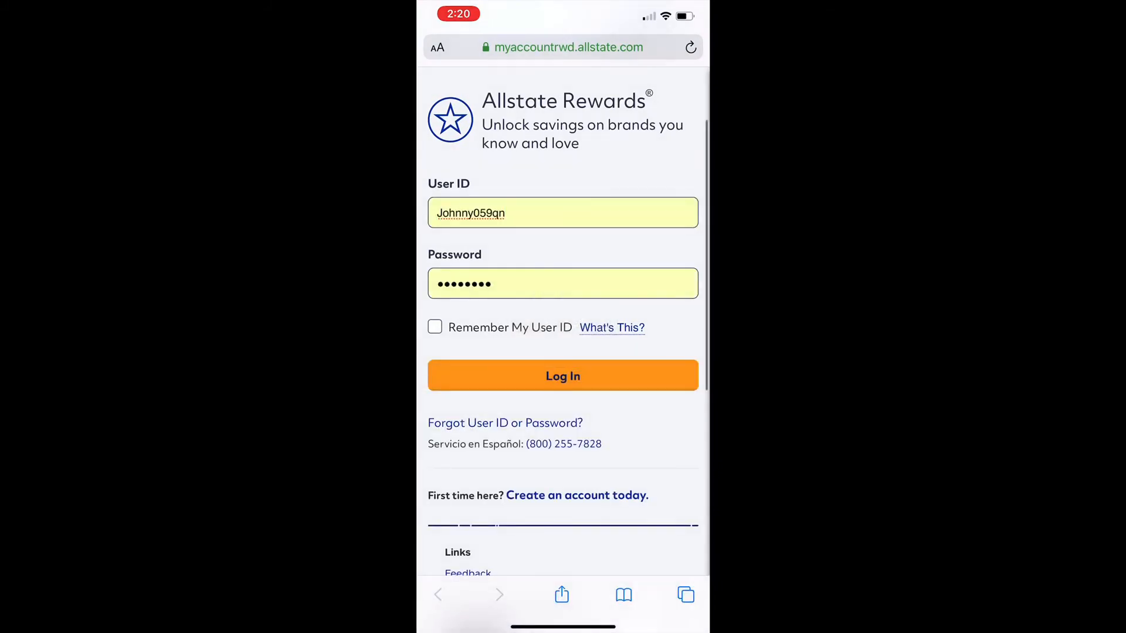
pyautogui.click(563, 376)
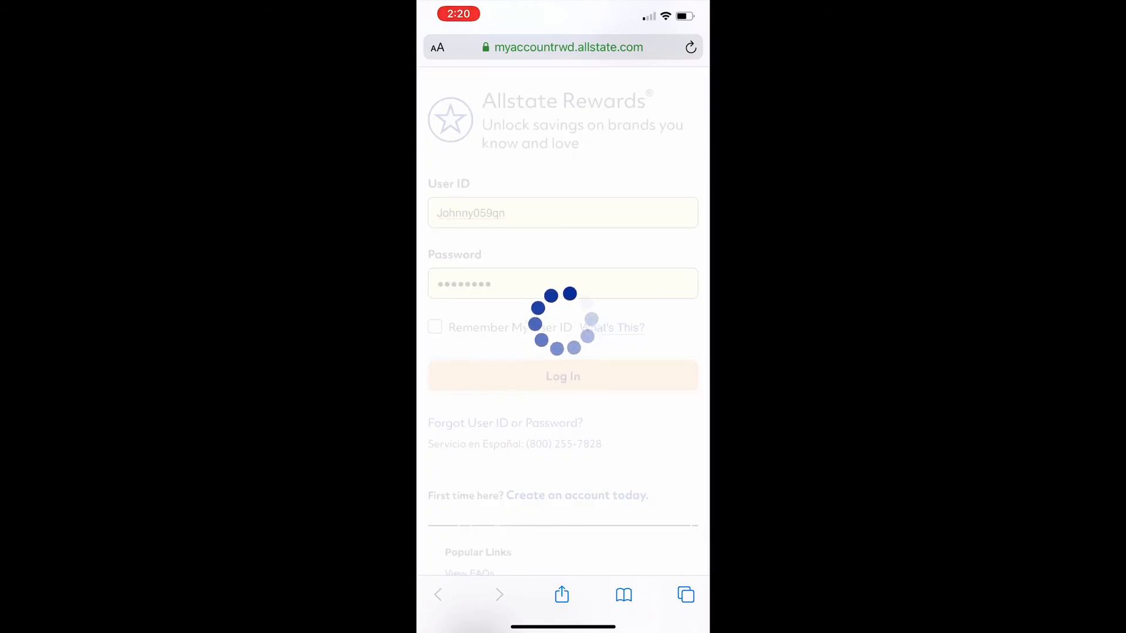
pyautogui.click(562, 377)
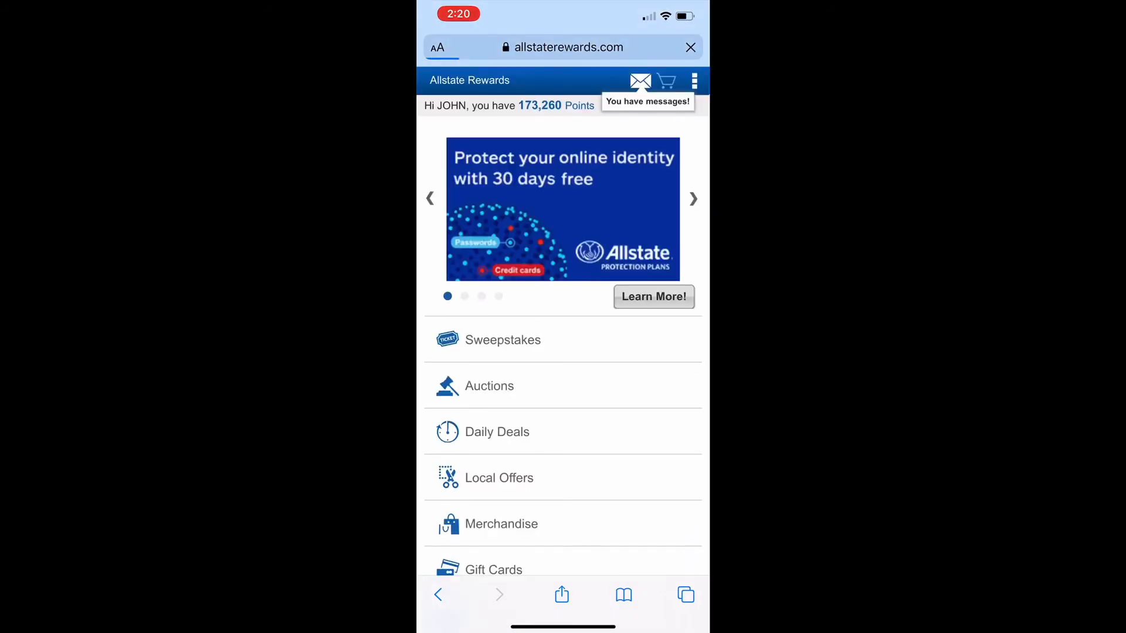
# Open Gift Cards and choose the Travel category listing 27 cards.
pyautogui.scroll(-3)
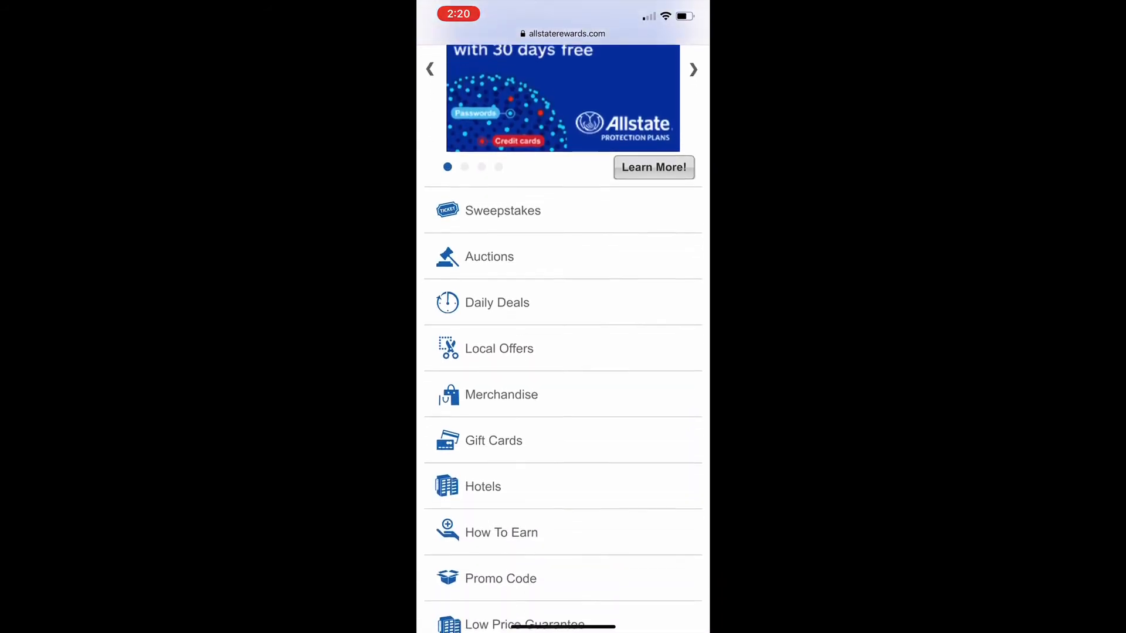
pyautogui.click(493, 440)
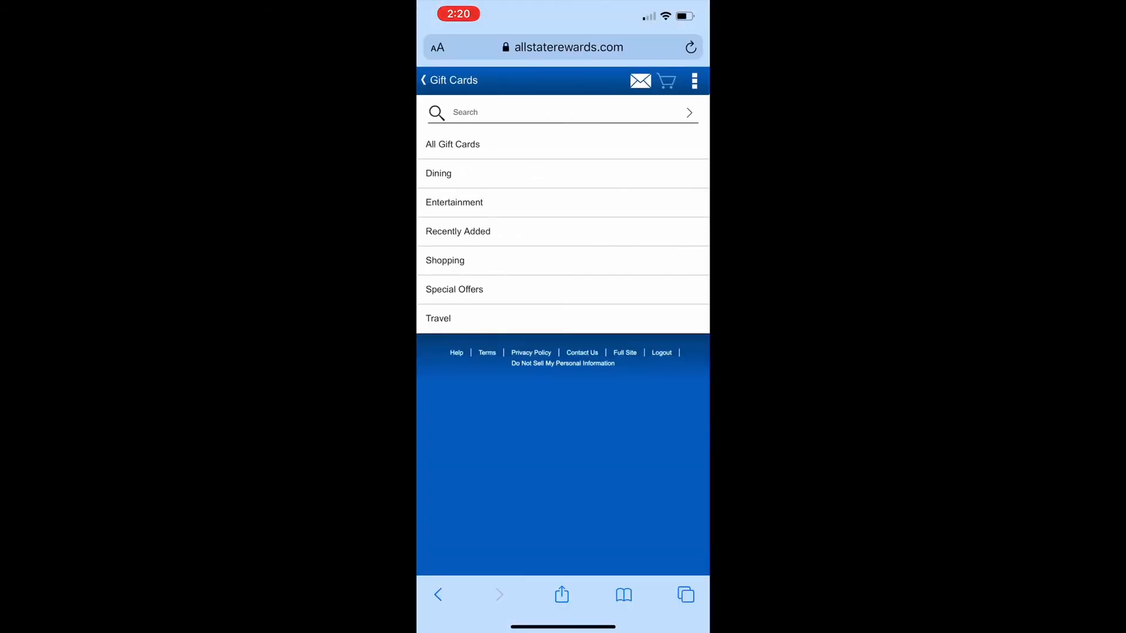
pyautogui.click(438, 318)
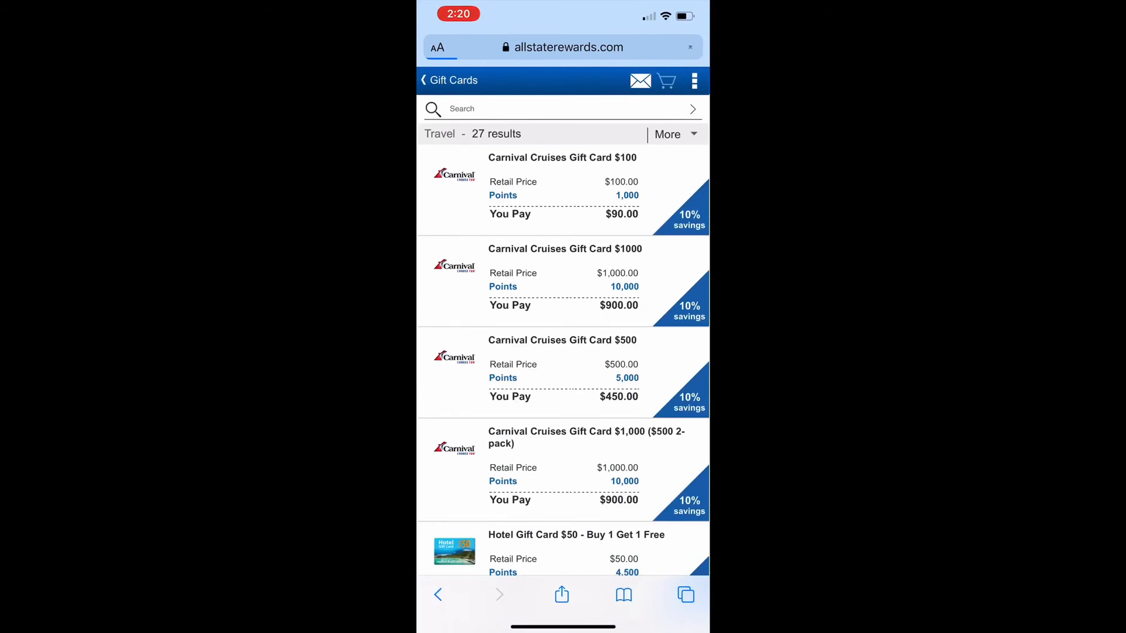